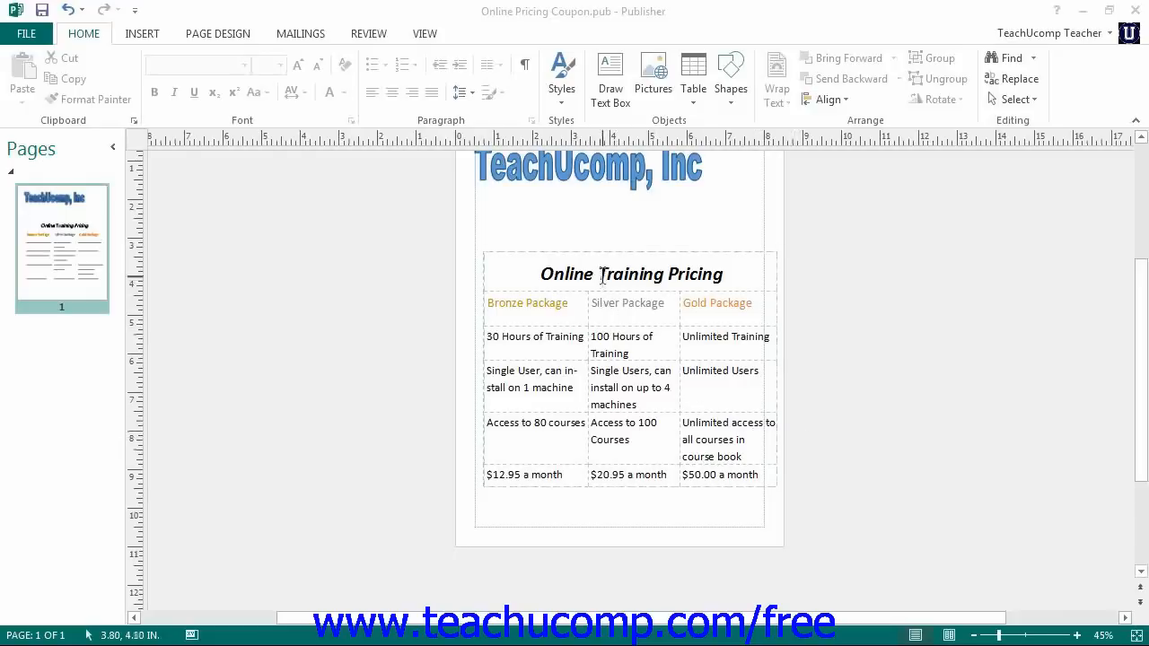
Select the Online Training Pricing table and show its Table Tools Design options.
{"action": "left_click", "coordinate": [601, 273]}
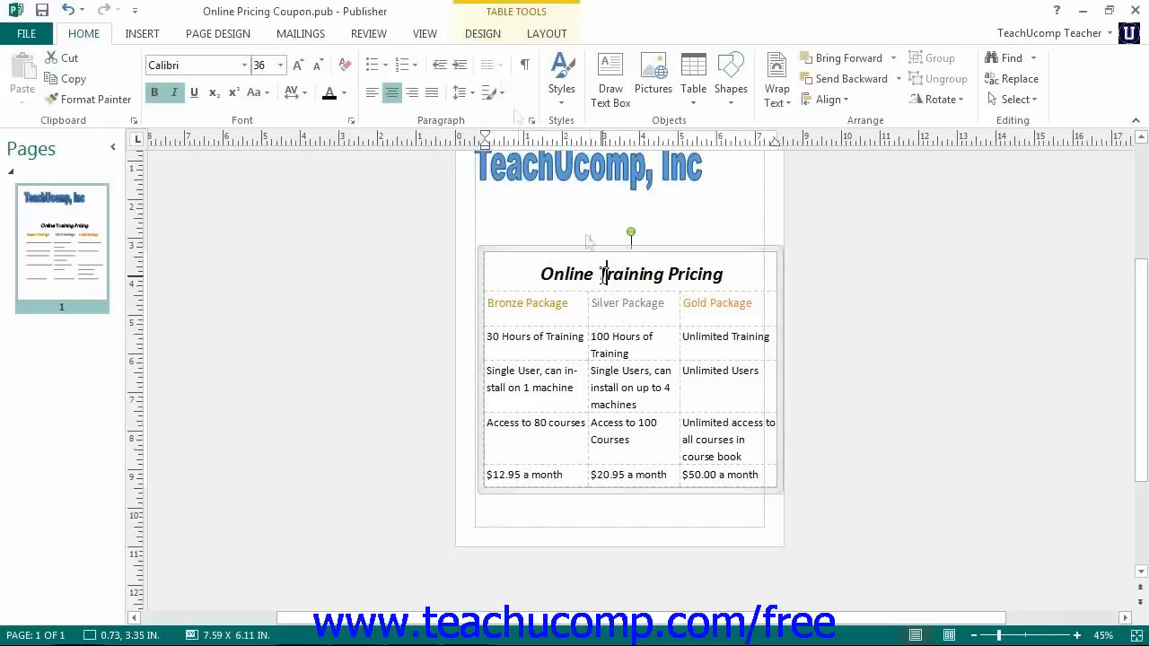
{"action": "left_click", "coordinate": [483, 32]}
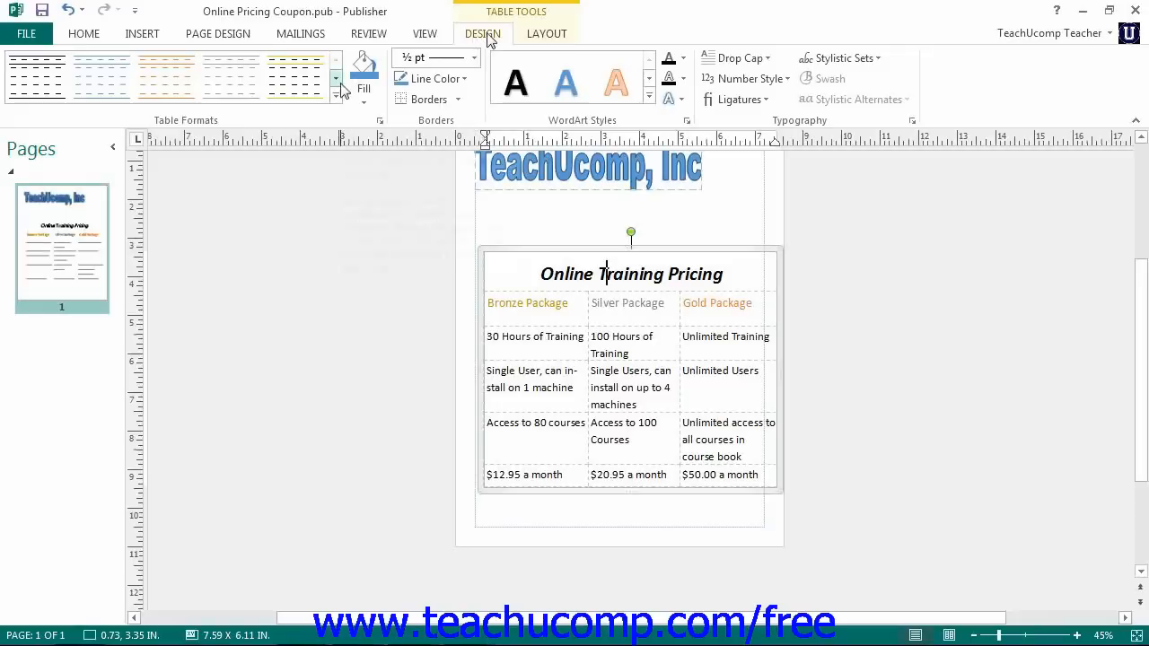
{"action": "mouse_move", "coordinate": [338, 90]}
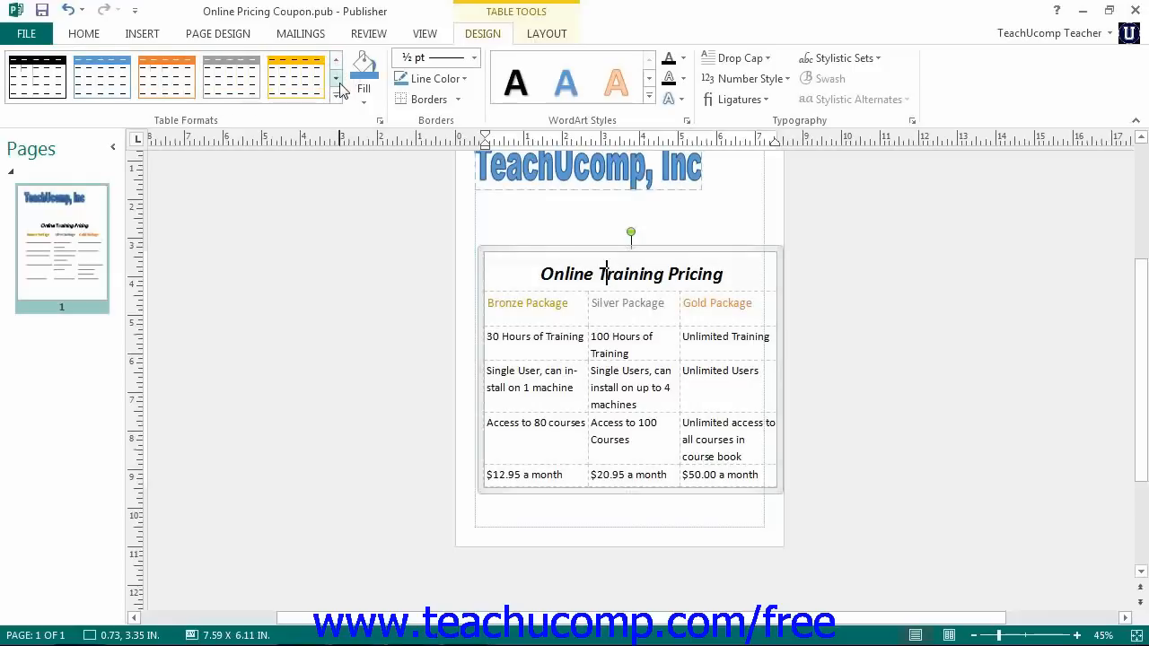
Apply the Table Style 2 auto format with its options expanded, giving a blue title and light text.
{"action": "left_click", "coordinate": [230, 75]}
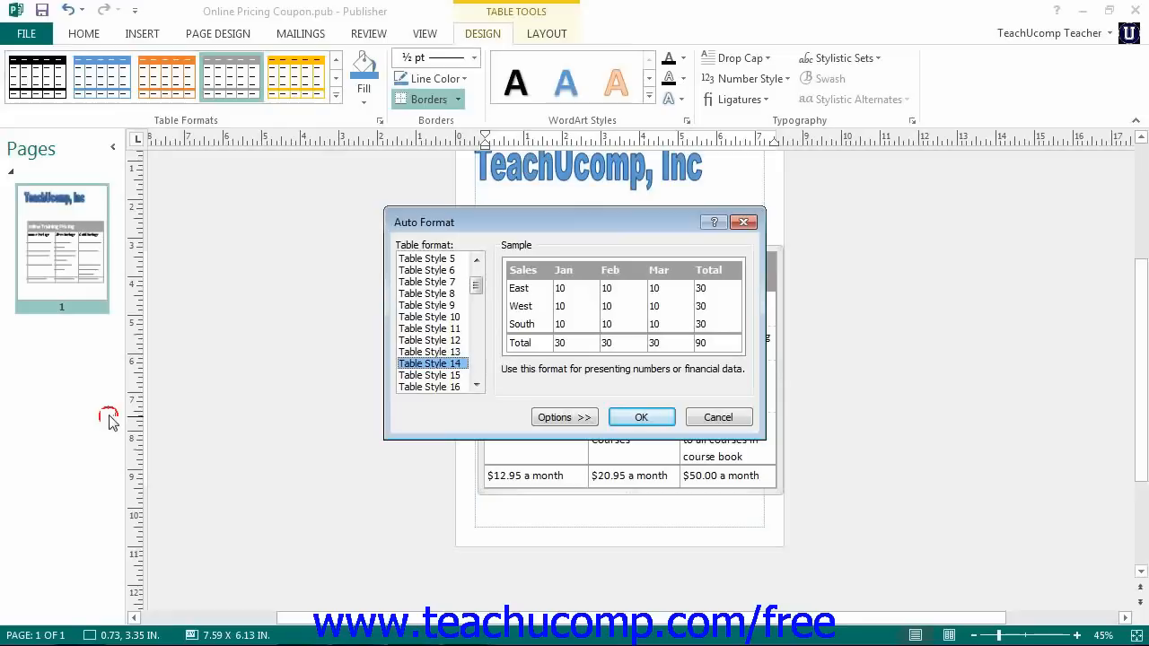
{"action": "mouse_move", "coordinate": [140, 404]}
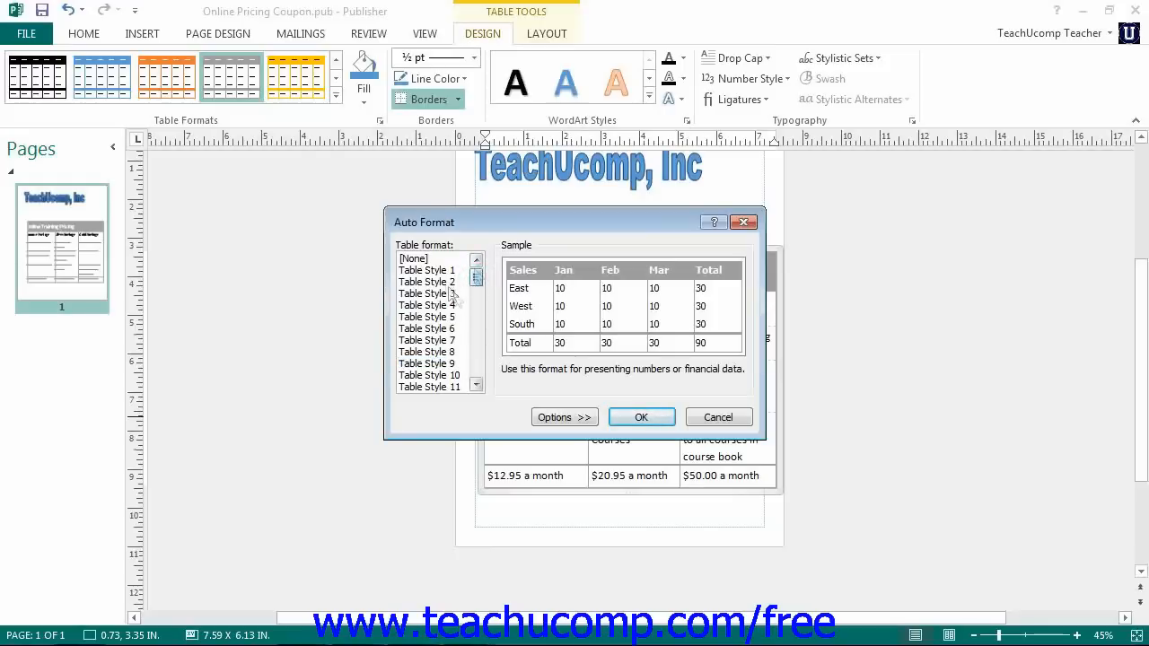
{"action": "left_click", "coordinate": [428, 270]}
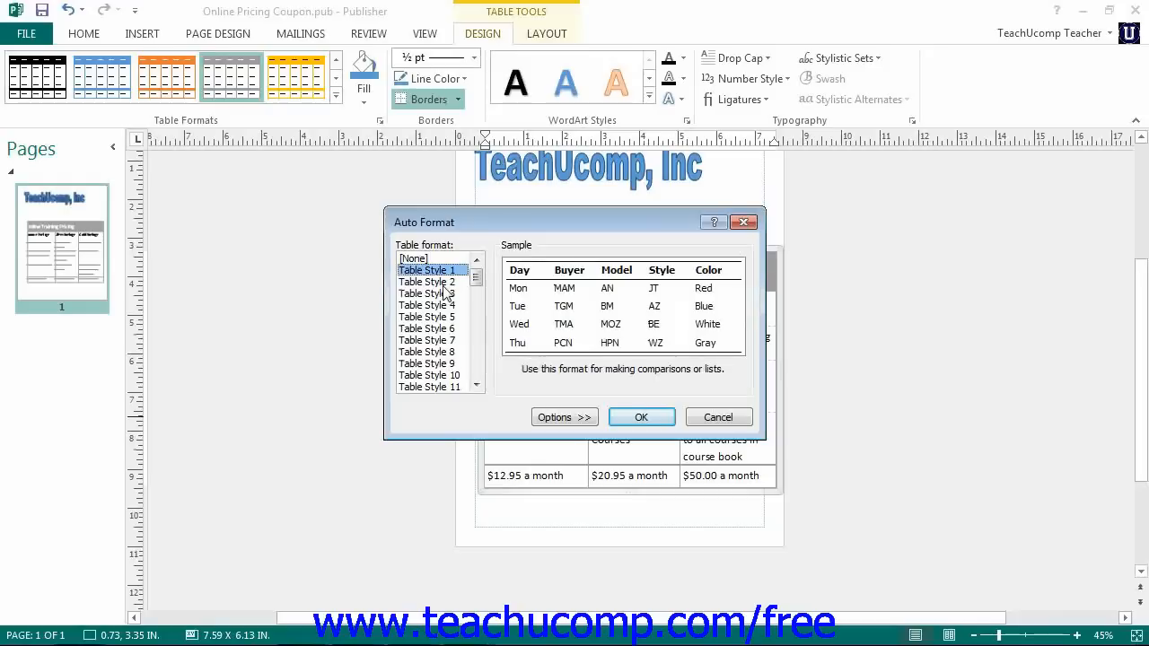
{"action": "left_click", "coordinate": [427, 282]}
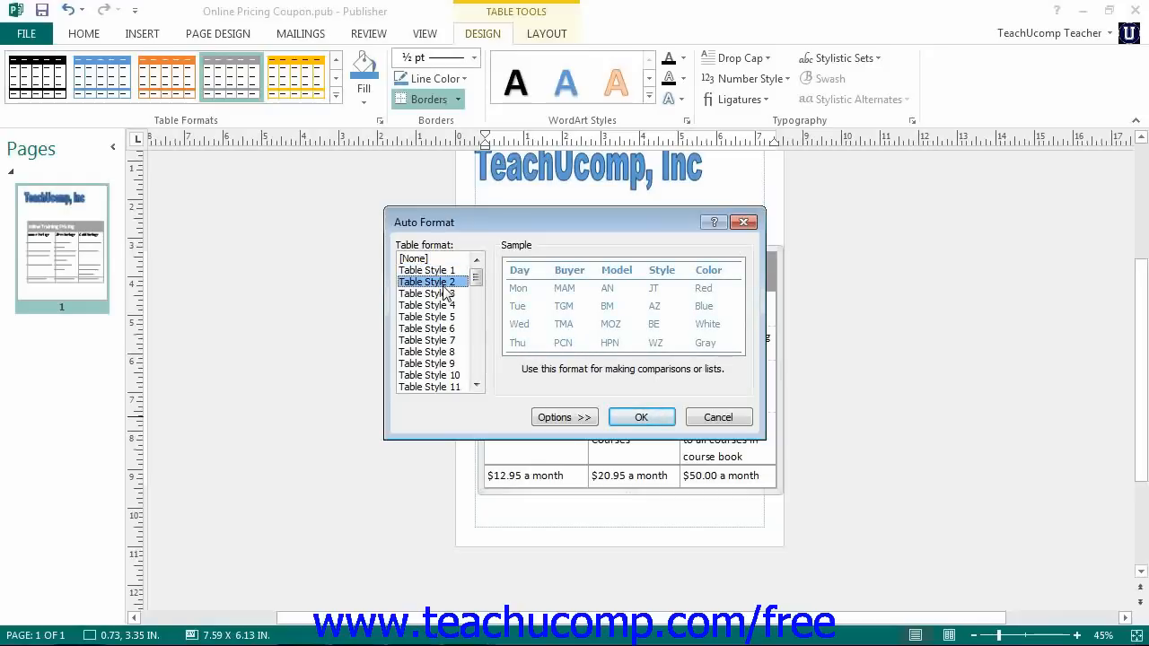
{"action": "left_click", "coordinate": [564, 417]}
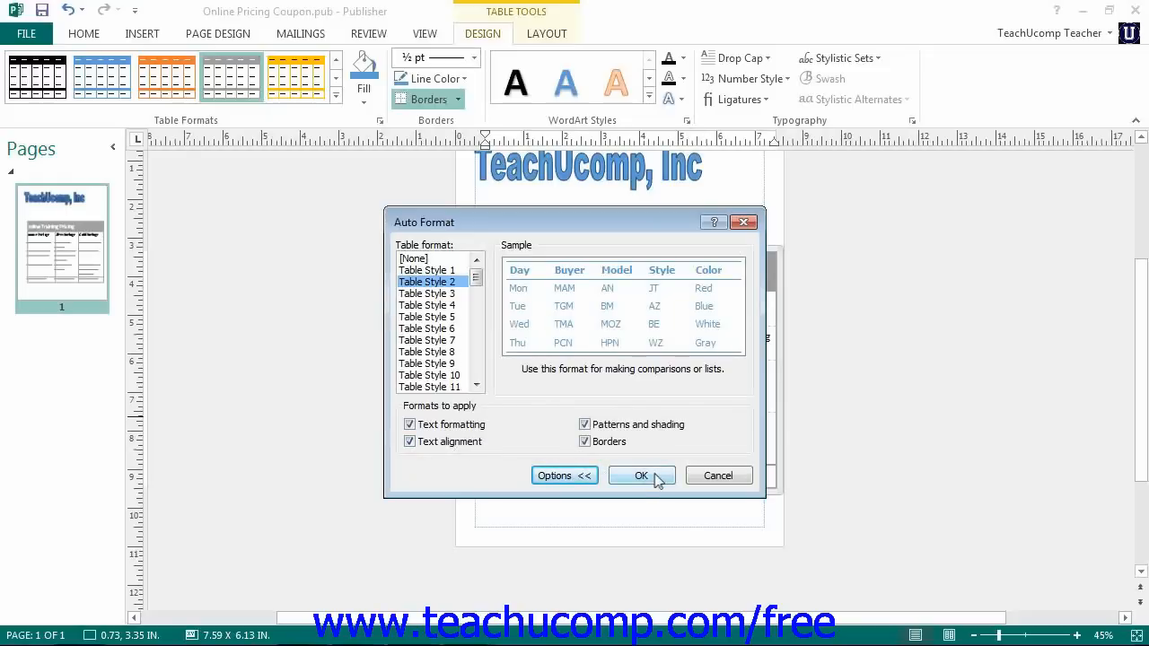
{"action": "left_click", "coordinate": [641, 476]}
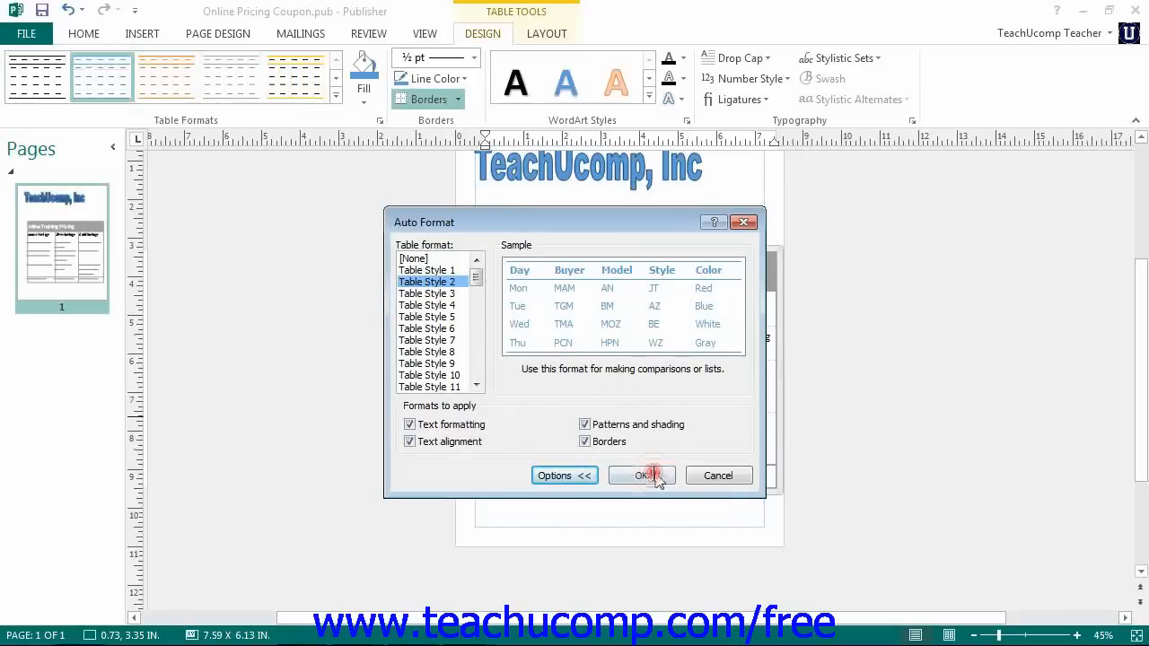
{"action": "left_click", "coordinate": [641, 474]}
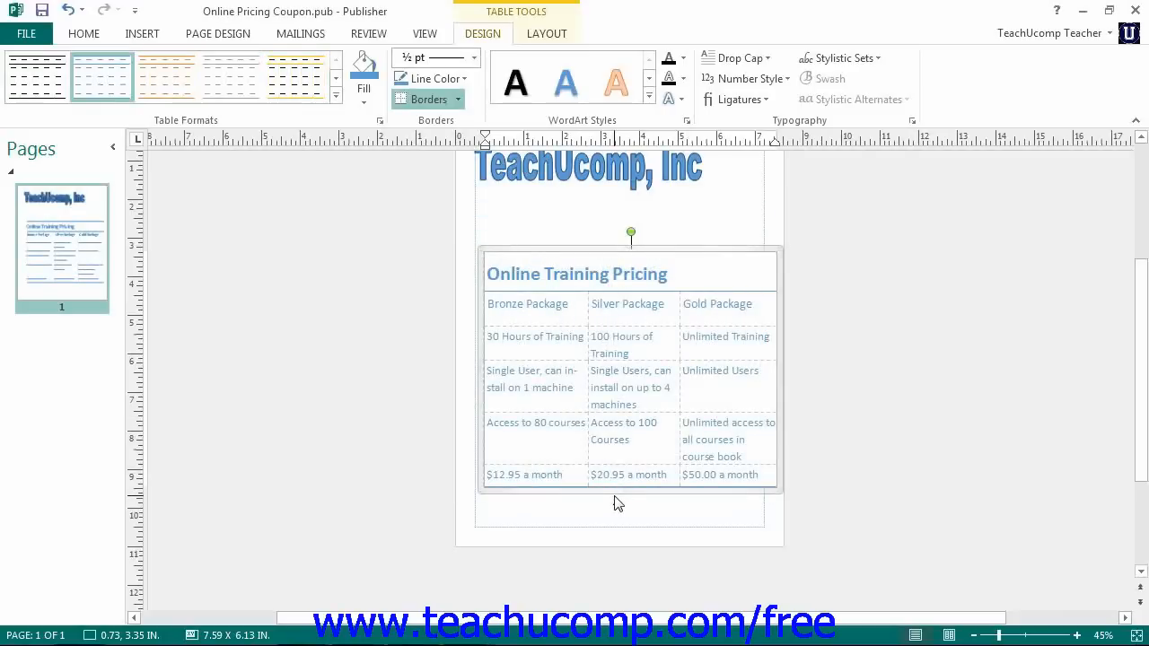
{"action": "left_click", "coordinate": [553, 273]}
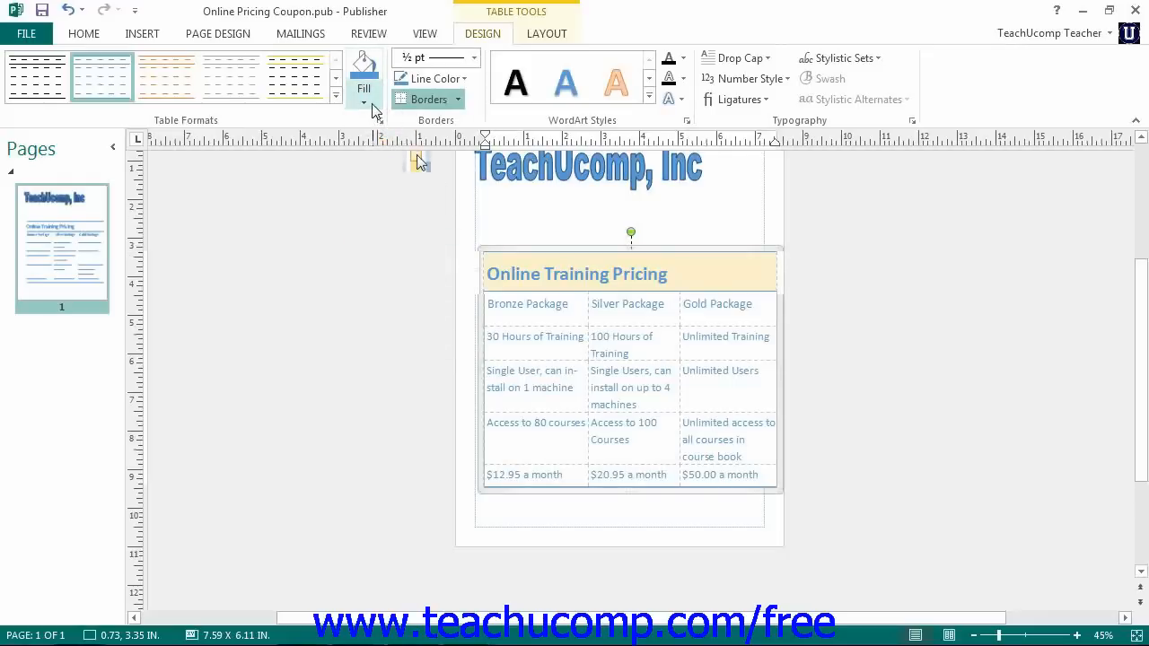
{"action": "left_click", "coordinate": [362, 72]}
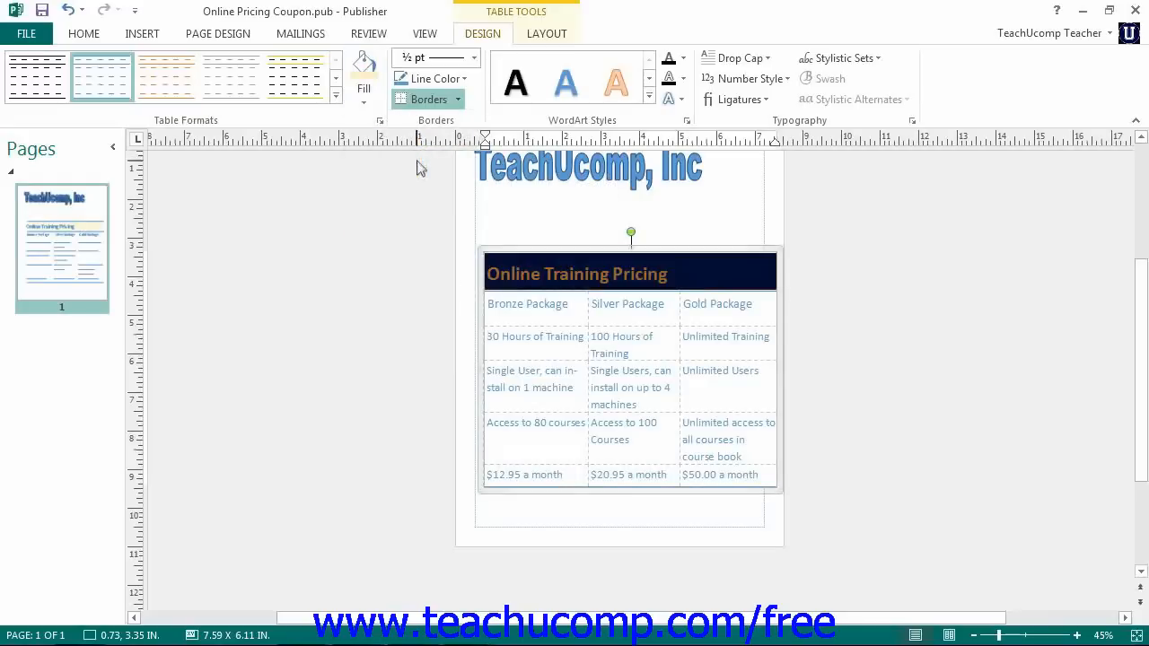
{"action": "mouse_move", "coordinate": [423, 206]}
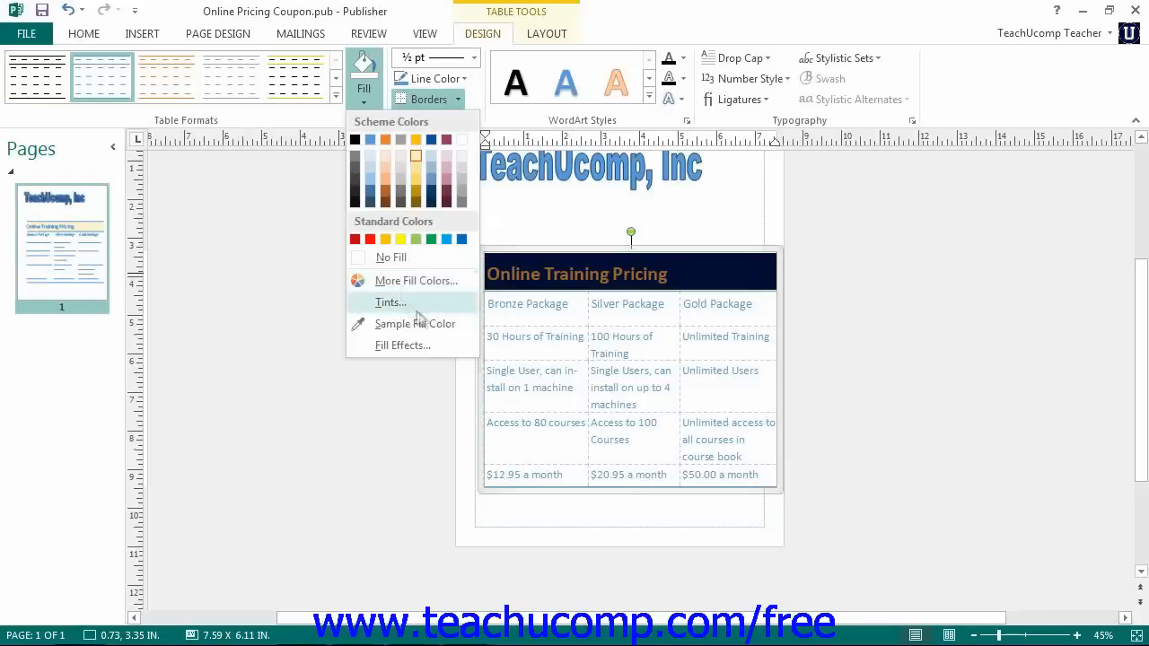
{"action": "mouse_move", "coordinate": [413, 324]}
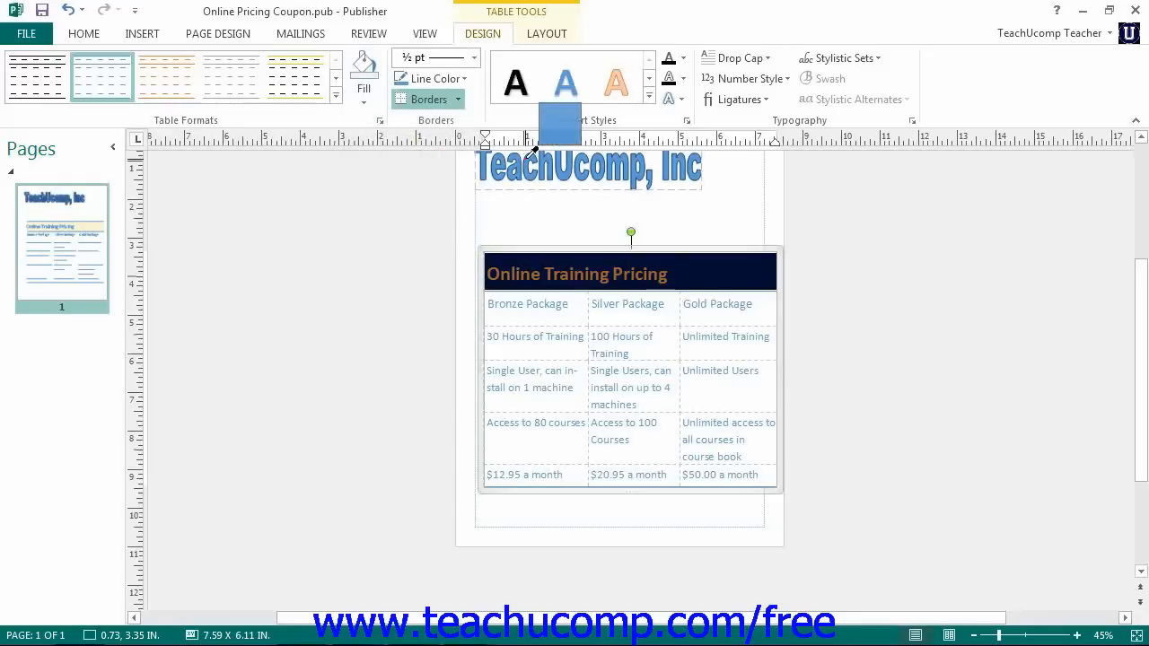
{"action": "left_click", "coordinate": [82, 33]}
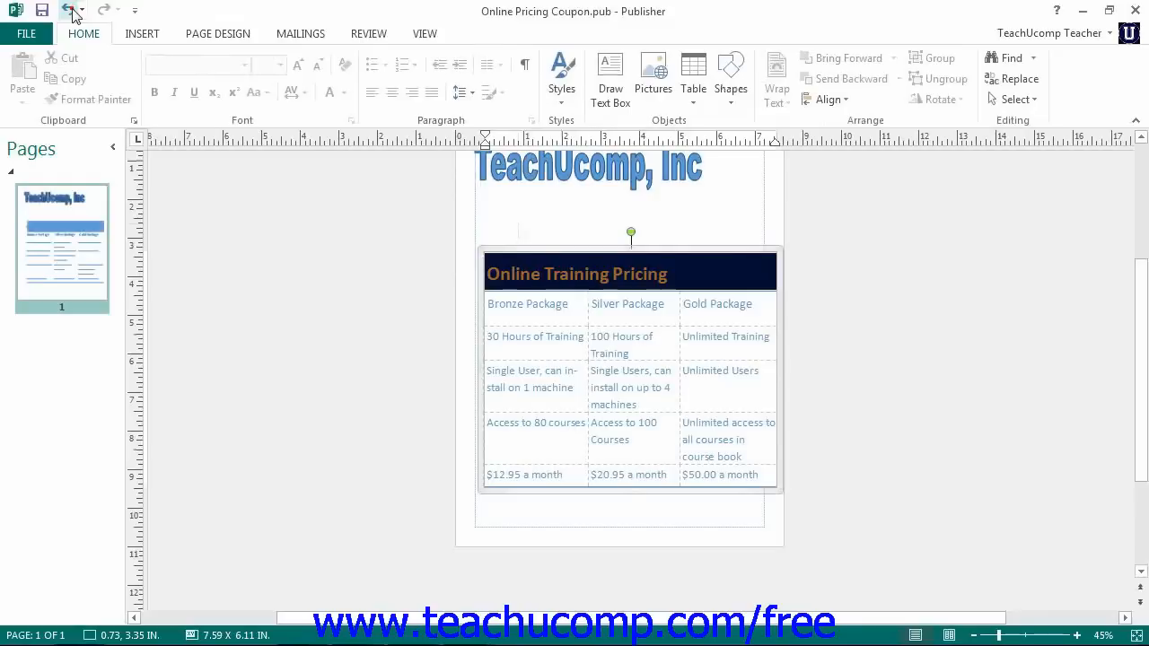
{"action": "left_click", "coordinate": [71, 11]}
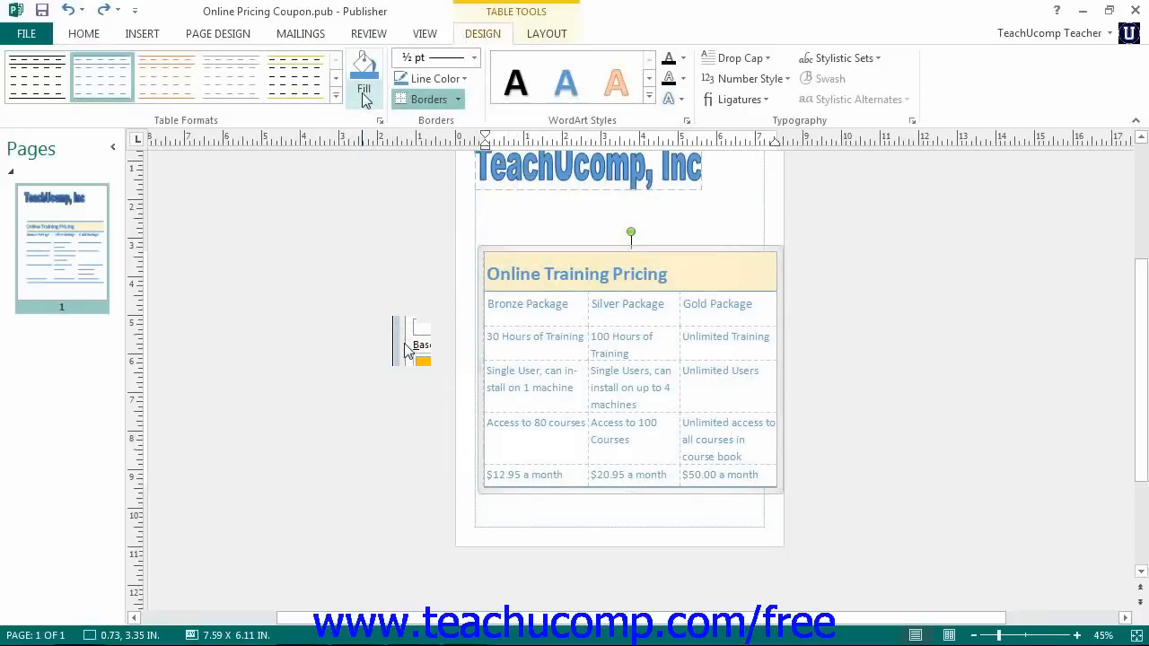
{"action": "left_click", "coordinate": [363, 69]}
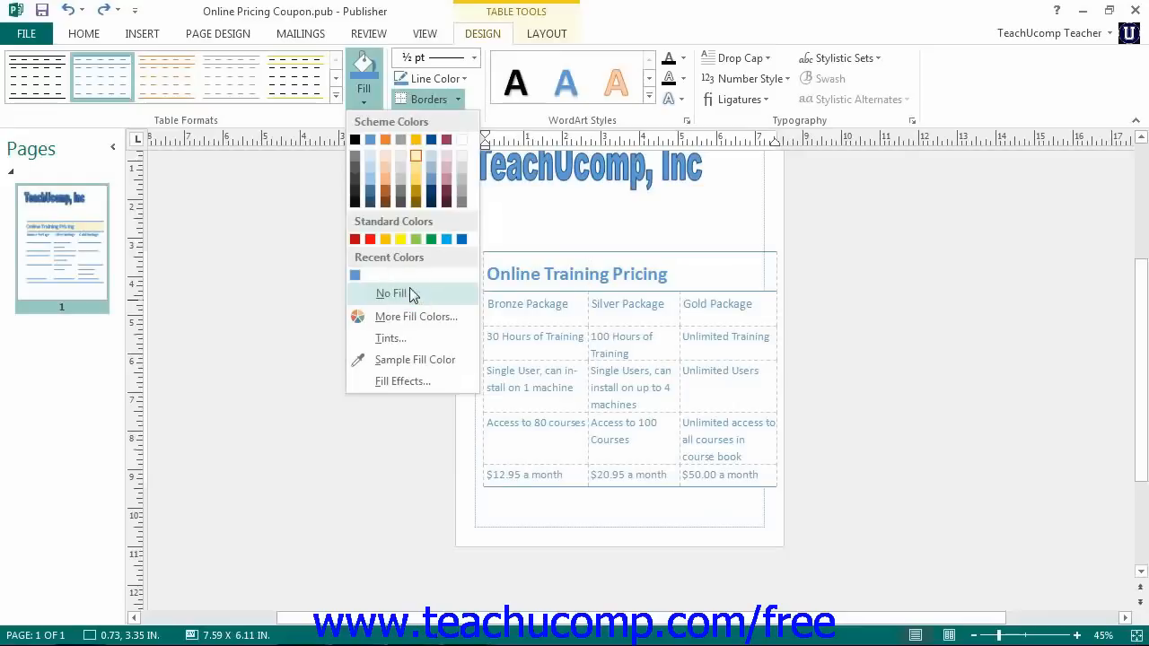
{"action": "left_click", "coordinate": [391, 293]}
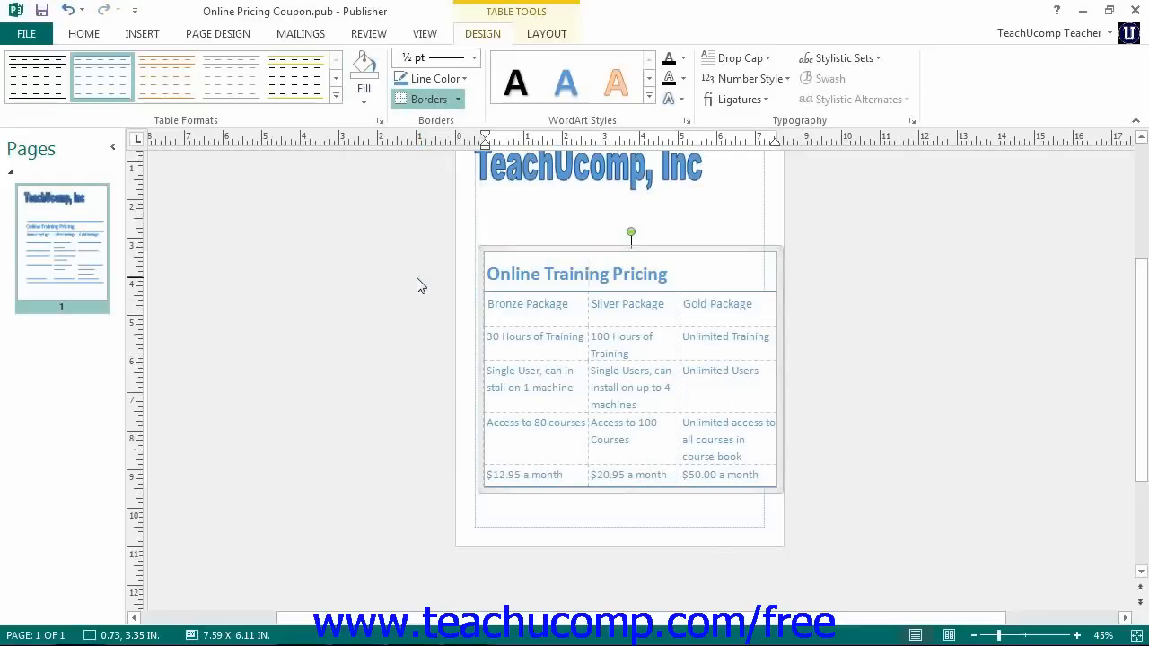
Undo the black cell fill back to the light blue format and reselect the whole table.
{"action": "left_click", "coordinate": [589, 273]}
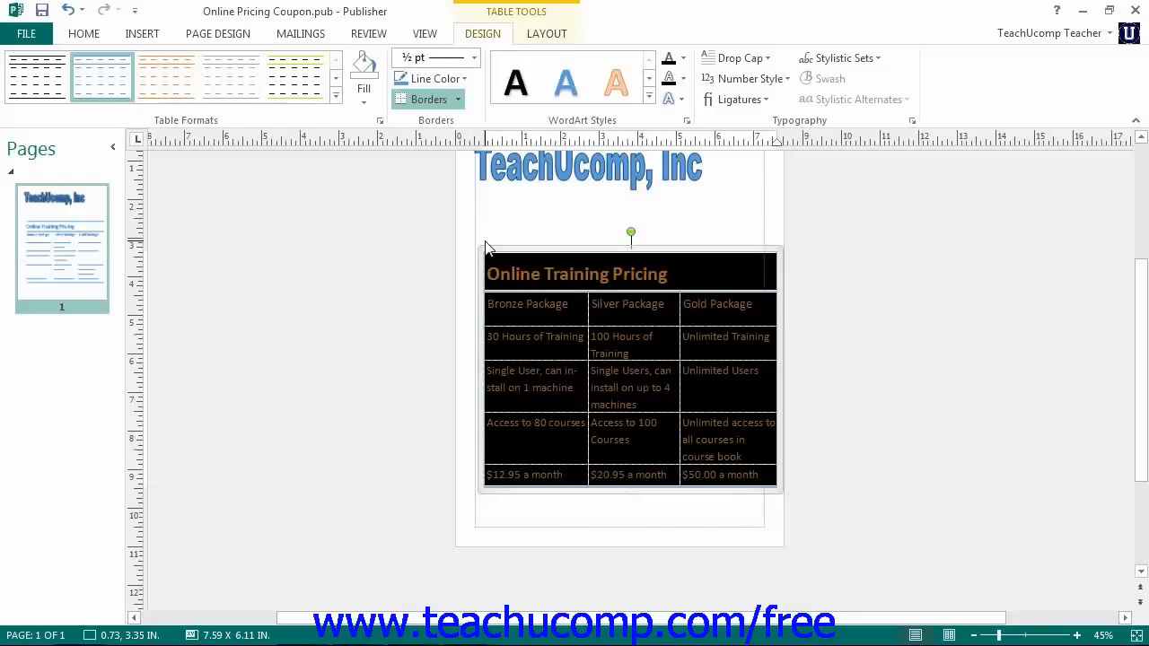
{"action": "left_click", "coordinate": [434, 79]}
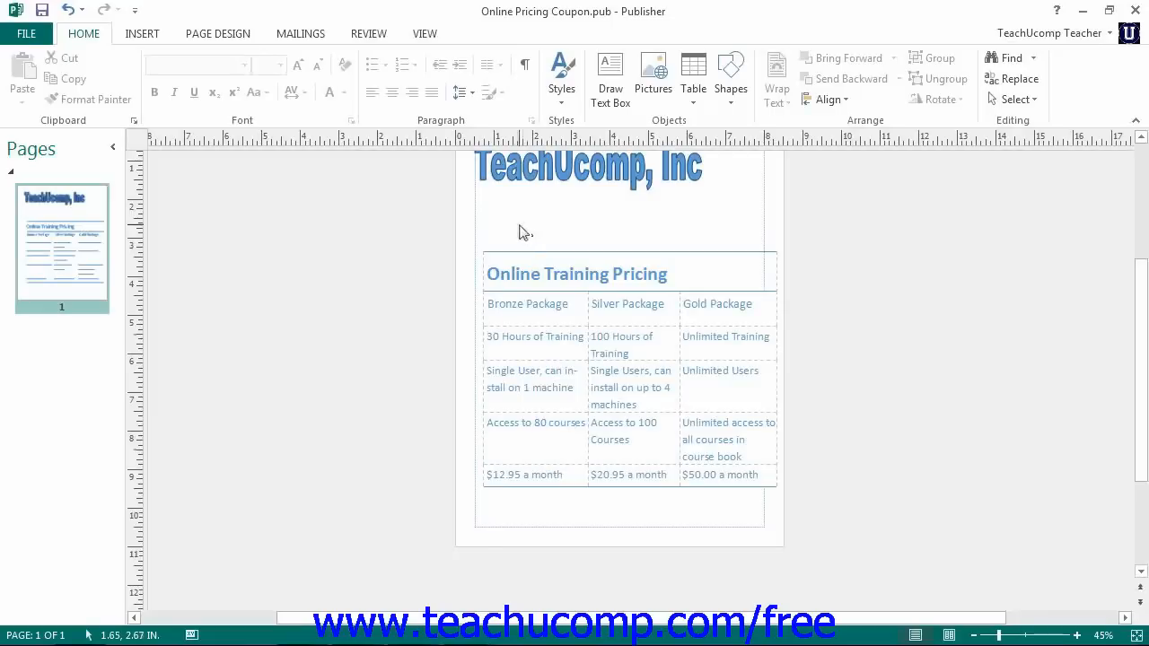
{"action": "mouse_move", "coordinate": [492, 173]}
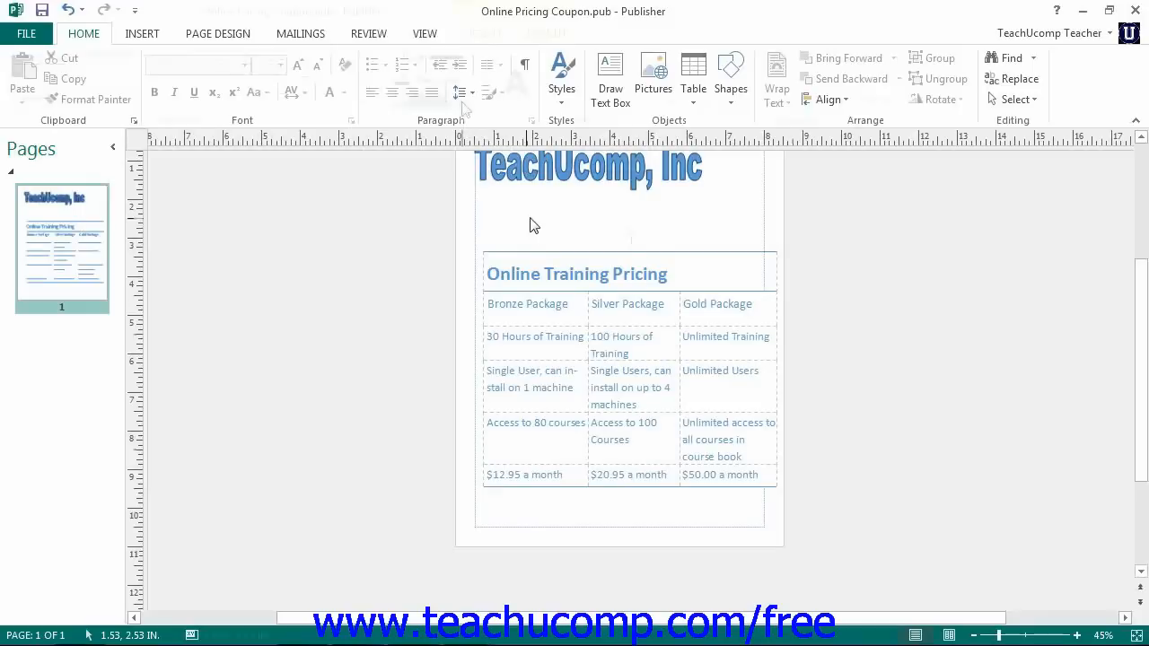
{"action": "left_click", "coordinate": [629, 368]}
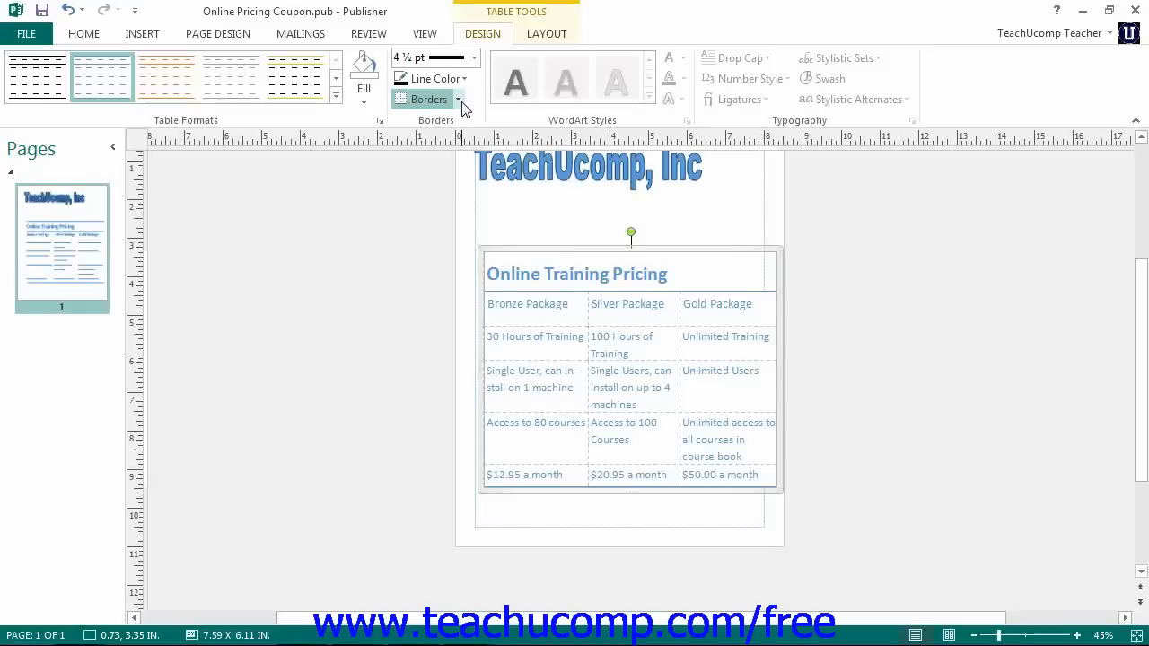
{"action": "mouse_move", "coordinate": [460, 99]}
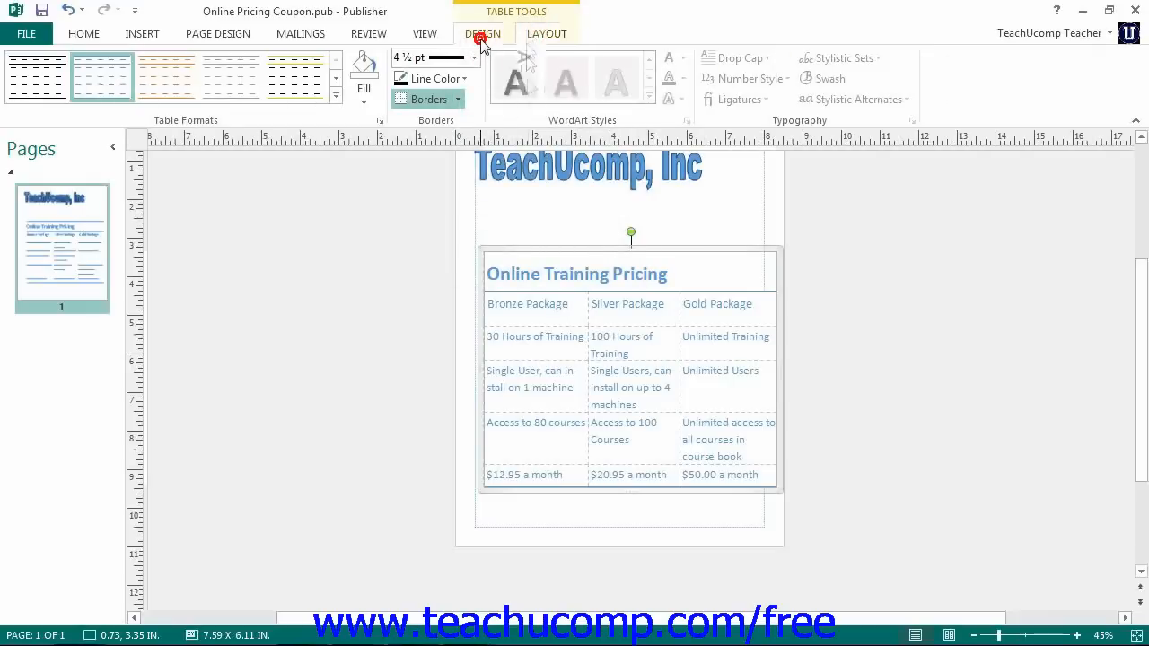
Browse the table's Wrap Text, Send Backward and Align choices without changing anything.
{"action": "left_click", "coordinate": [546, 33]}
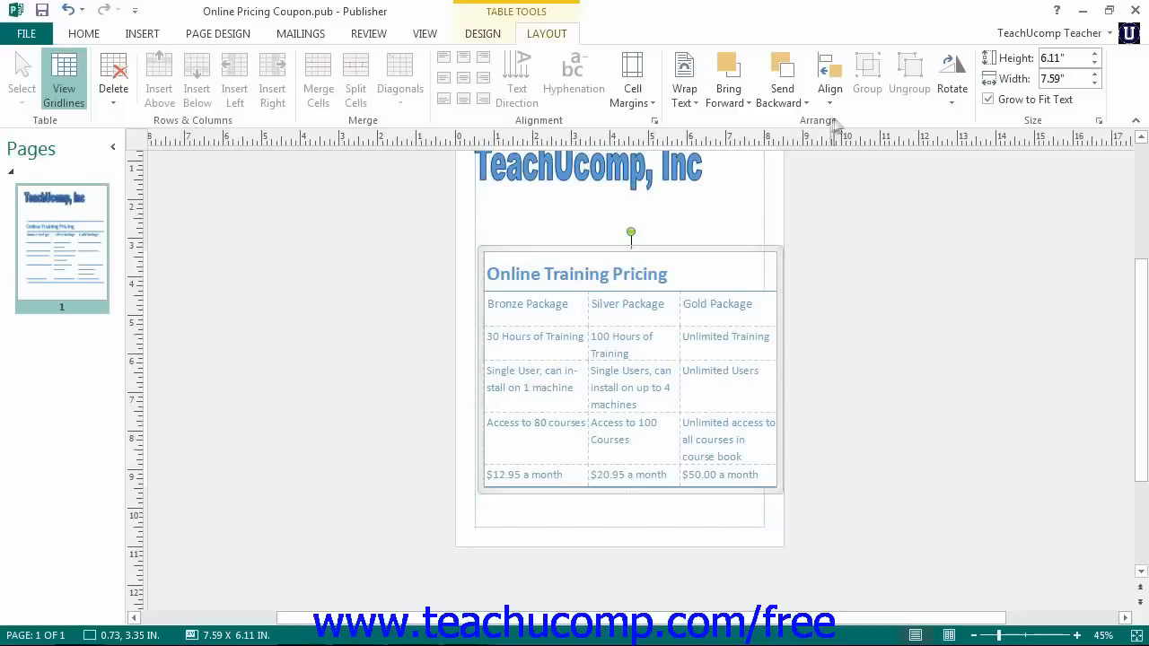
{"action": "mouse_move", "coordinate": [835, 129]}
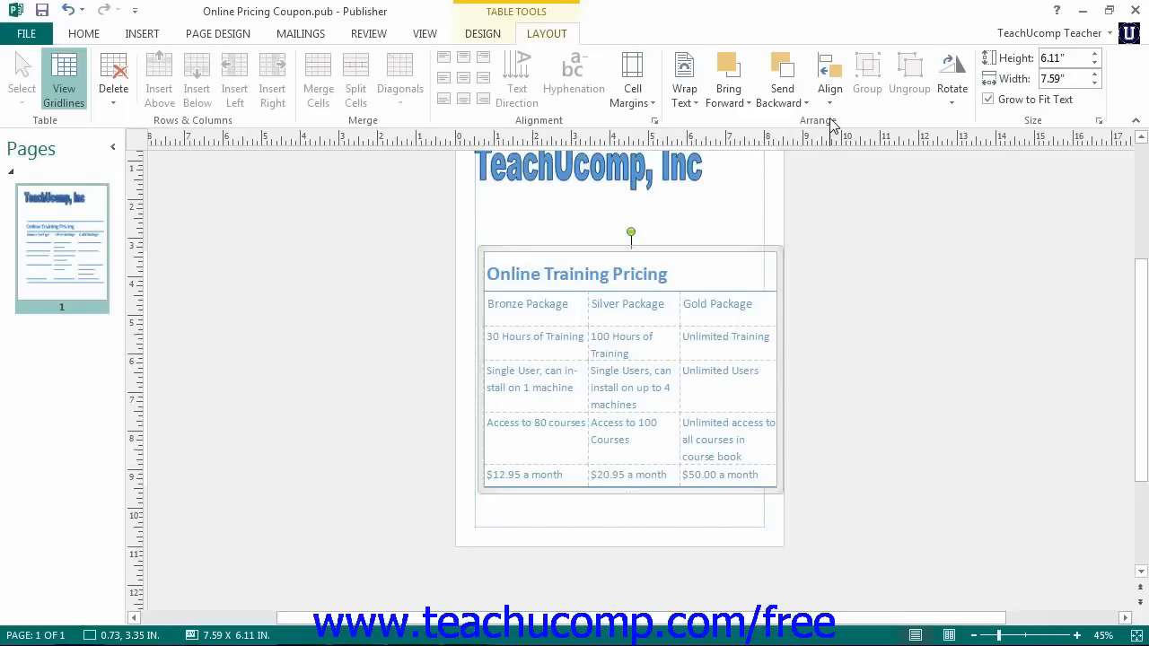
{"action": "mouse_move", "coordinate": [826, 126]}
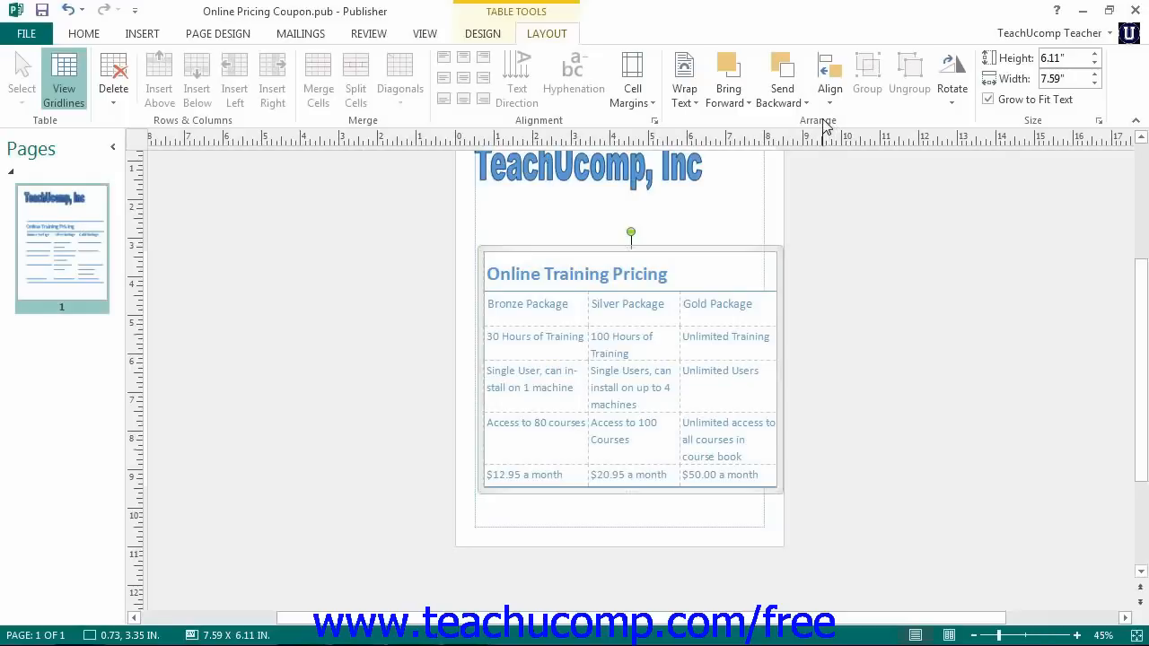
{"action": "left_click", "coordinate": [684, 75]}
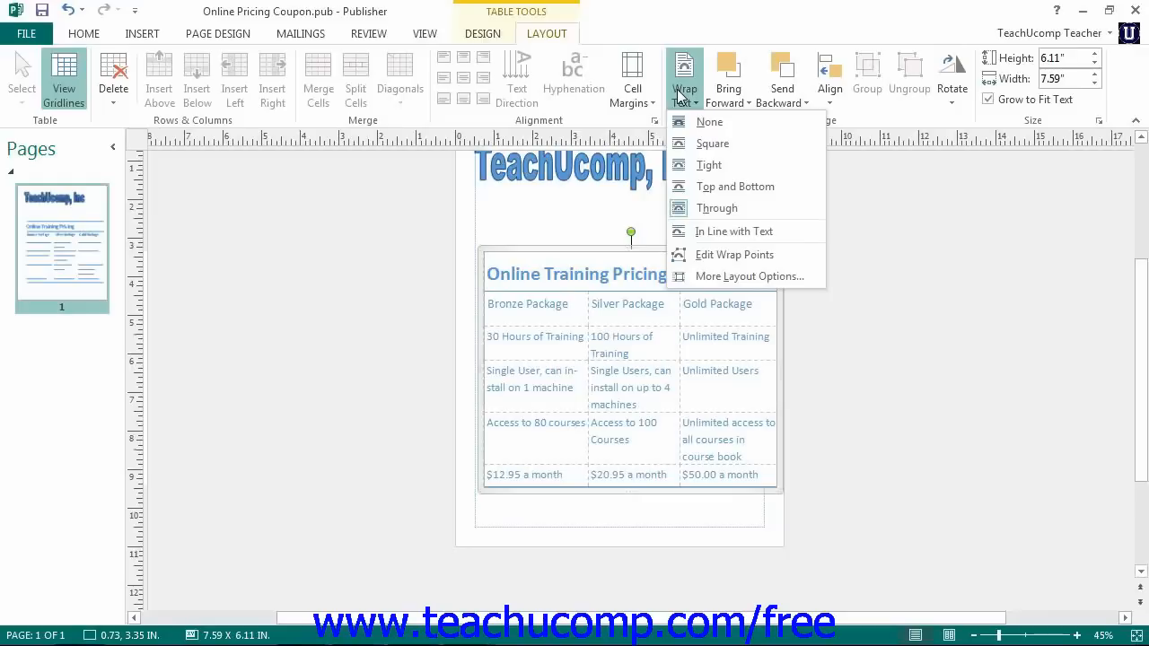
{"action": "mouse_move", "coordinate": [680, 97]}
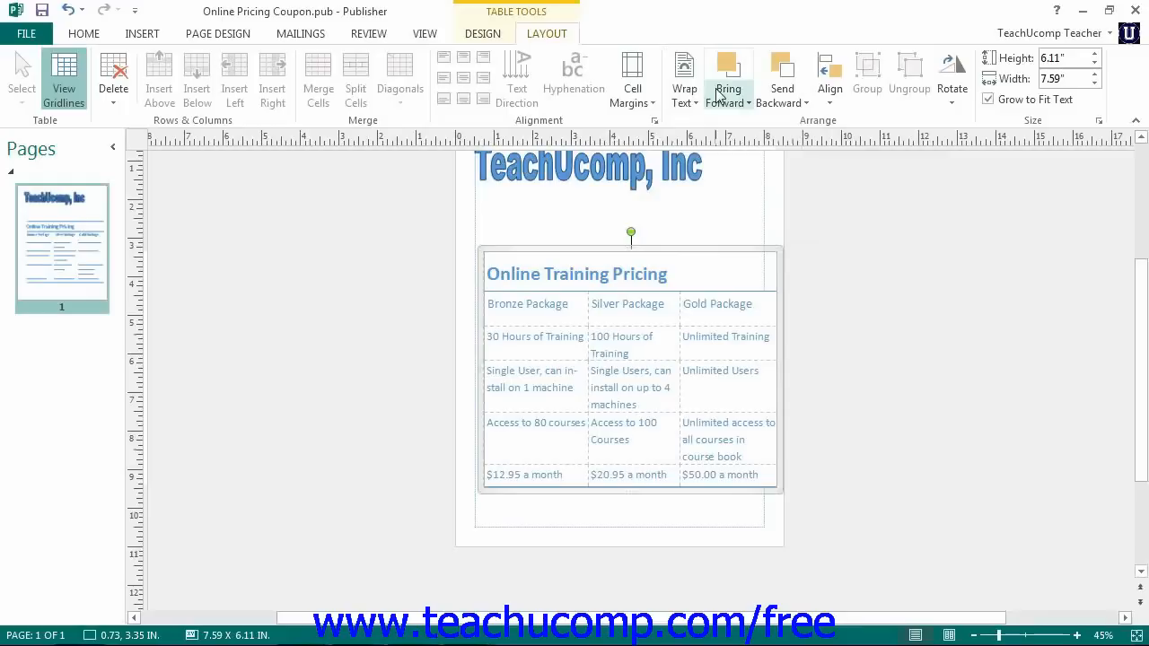
{"action": "mouse_move", "coordinate": [685, 76]}
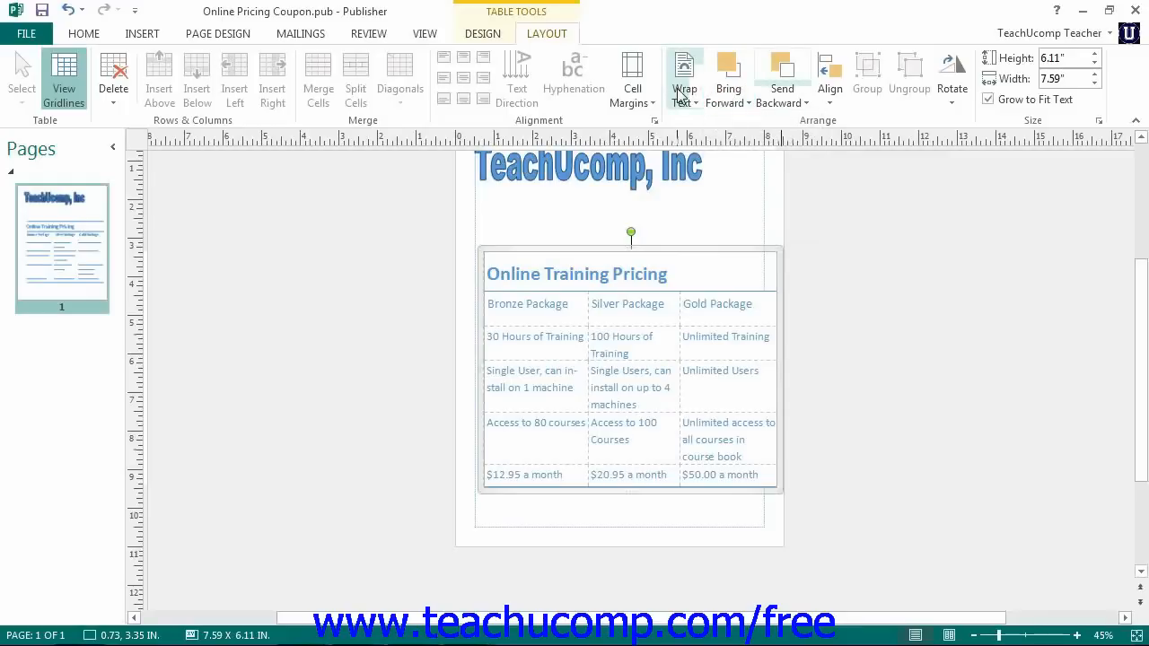
{"action": "left_click", "coordinate": [783, 81]}
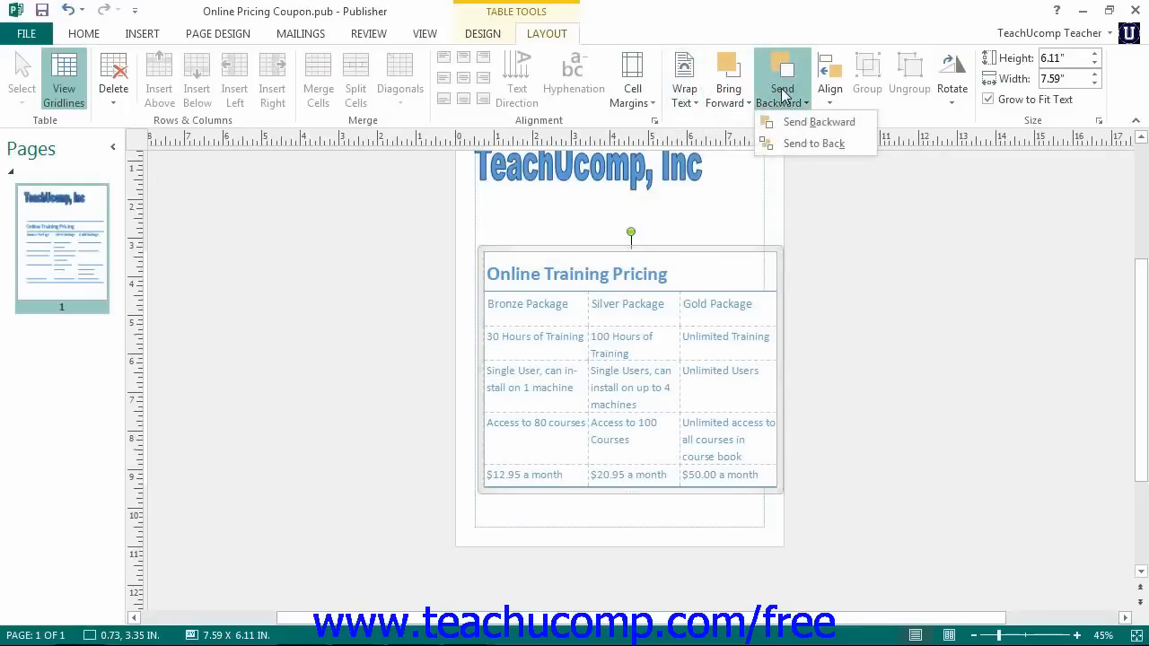
{"action": "left_click", "coordinate": [783, 75]}
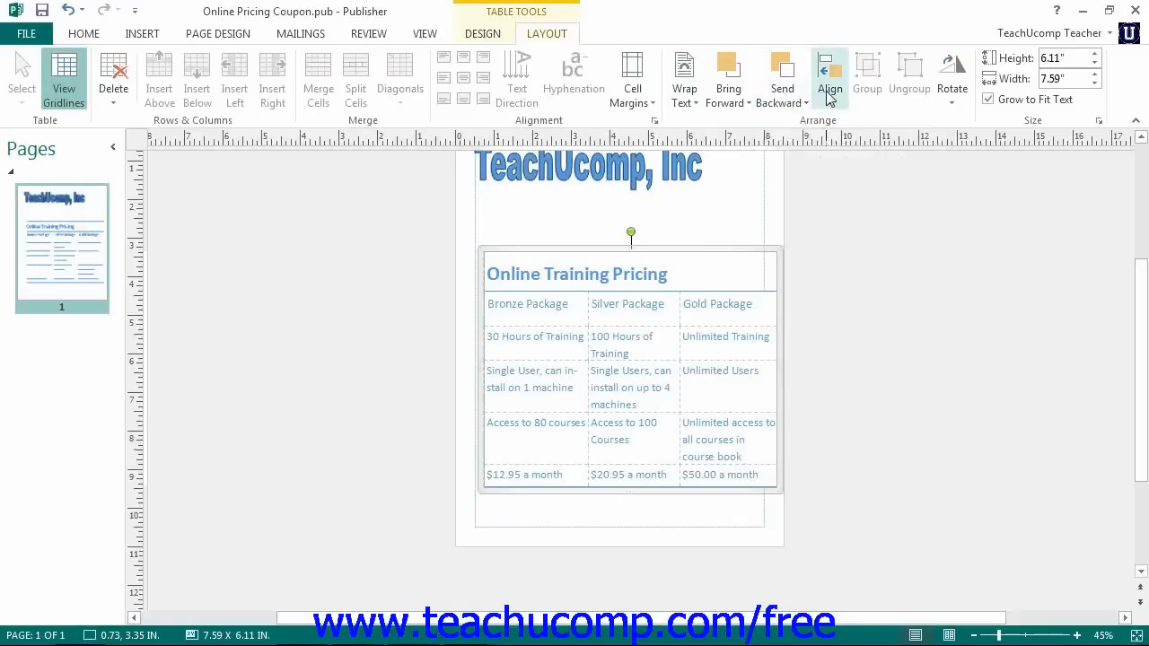
{"action": "left_click", "coordinate": [829, 76]}
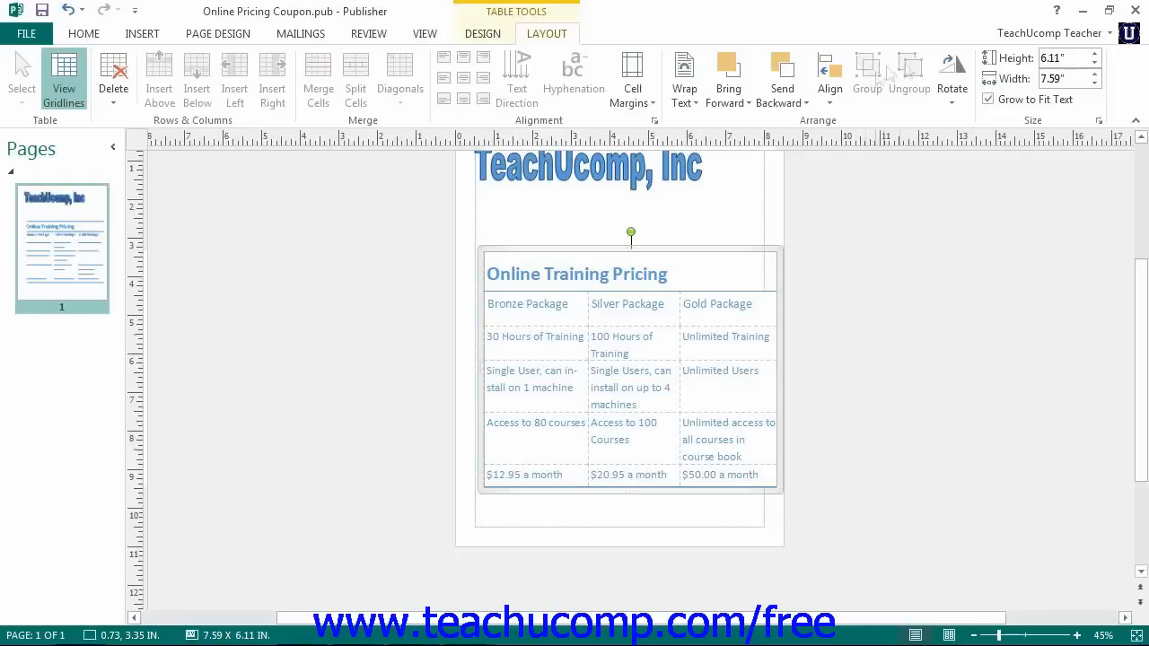
{"action": "mouse_move", "coordinate": [908, 71]}
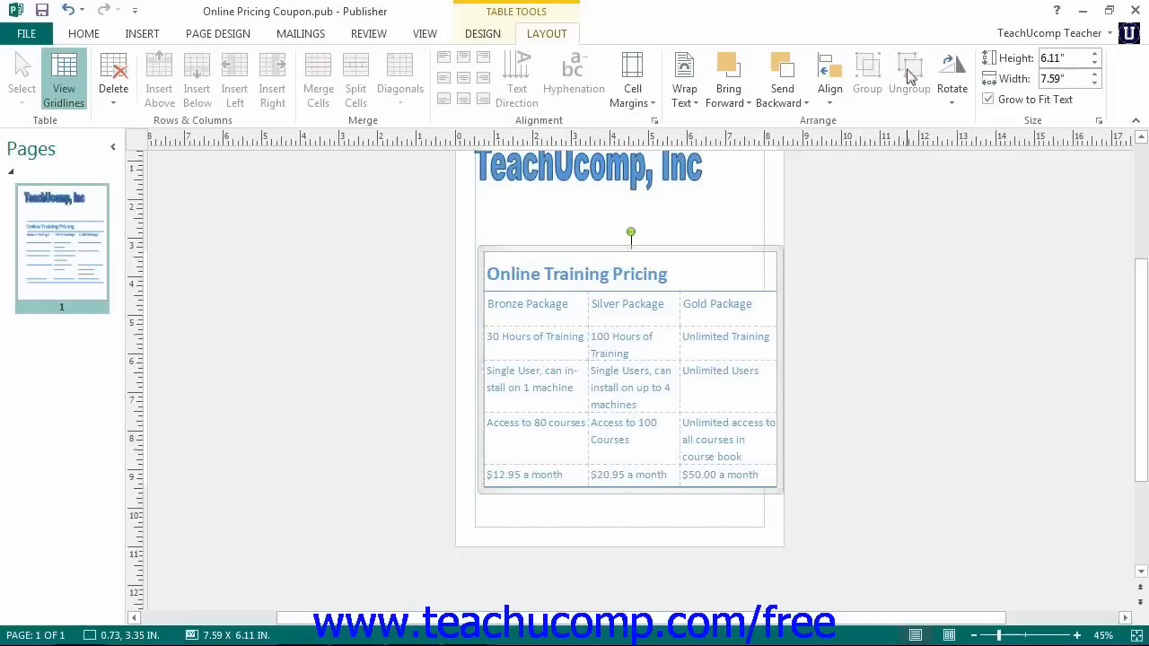
{"action": "mouse_move", "coordinate": [952, 75]}
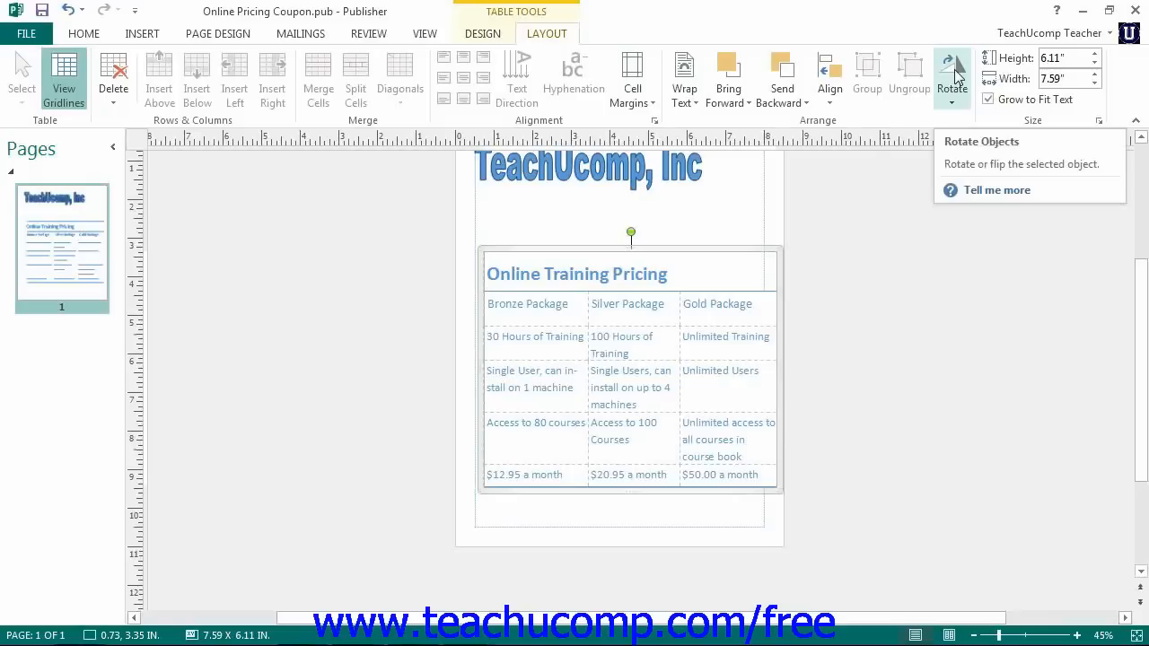
{"action": "mouse_move", "coordinate": [960, 86]}
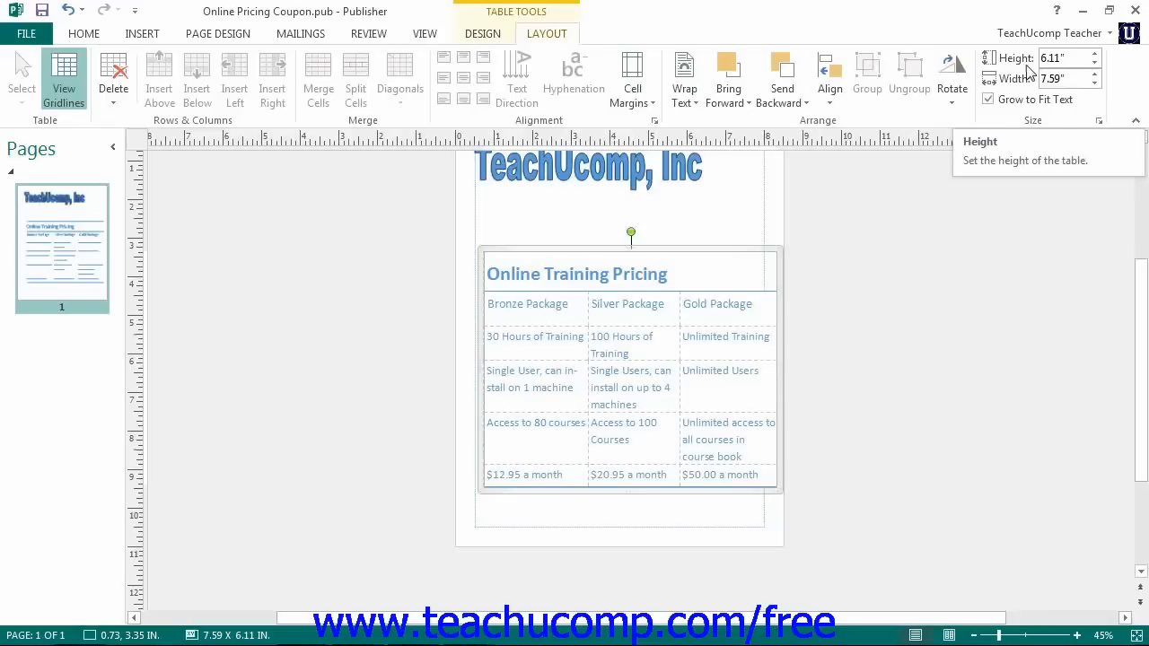
{"action": "mouse_move", "coordinate": [1027, 74]}
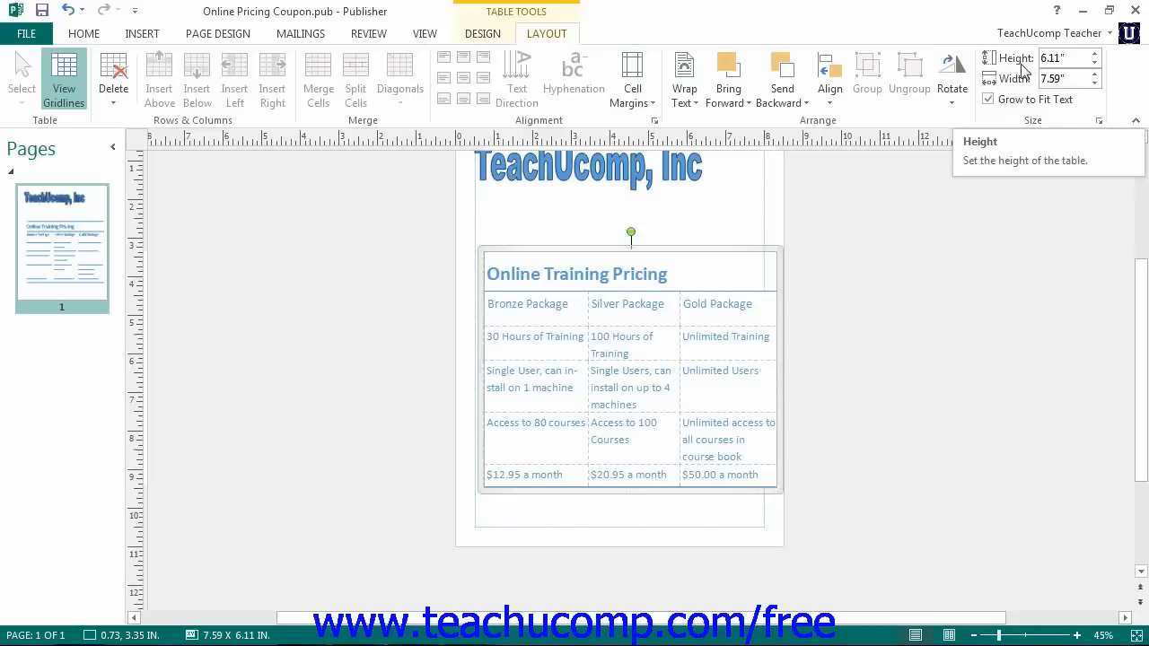